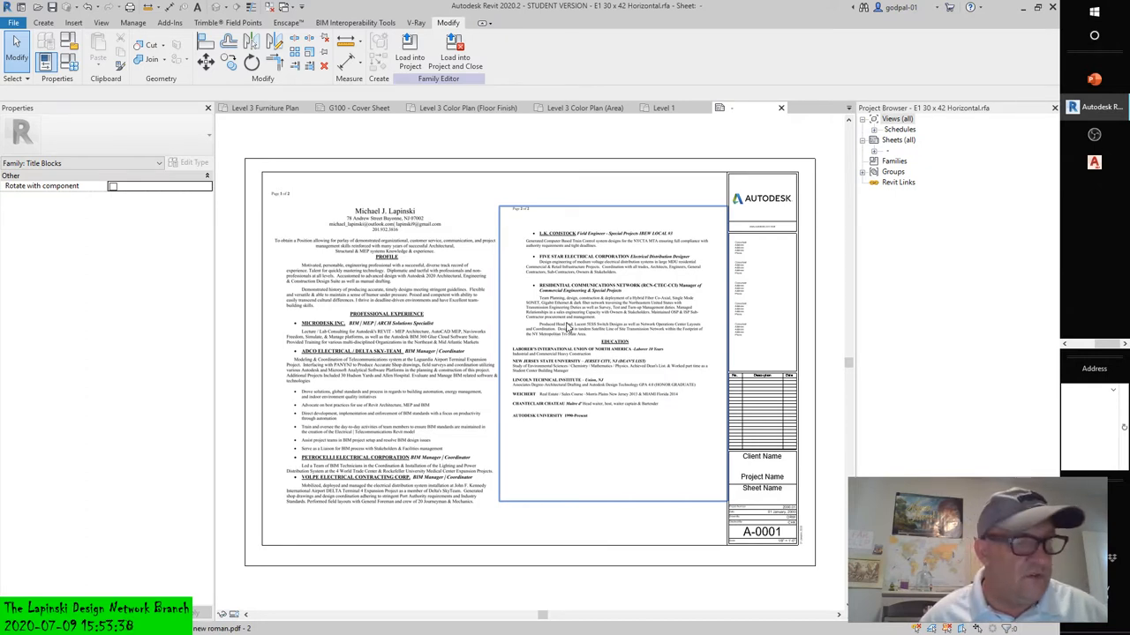
{"action": "mouse_move", "coordinate": [565, 325]}
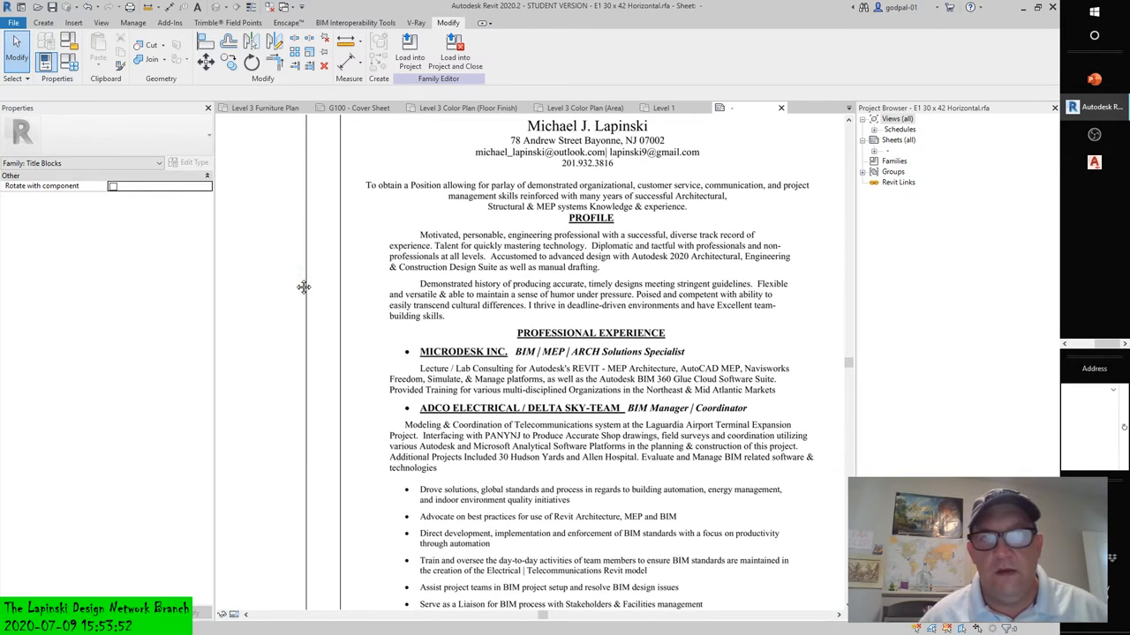
{"action": "mouse_move", "coordinate": [296, 282]}
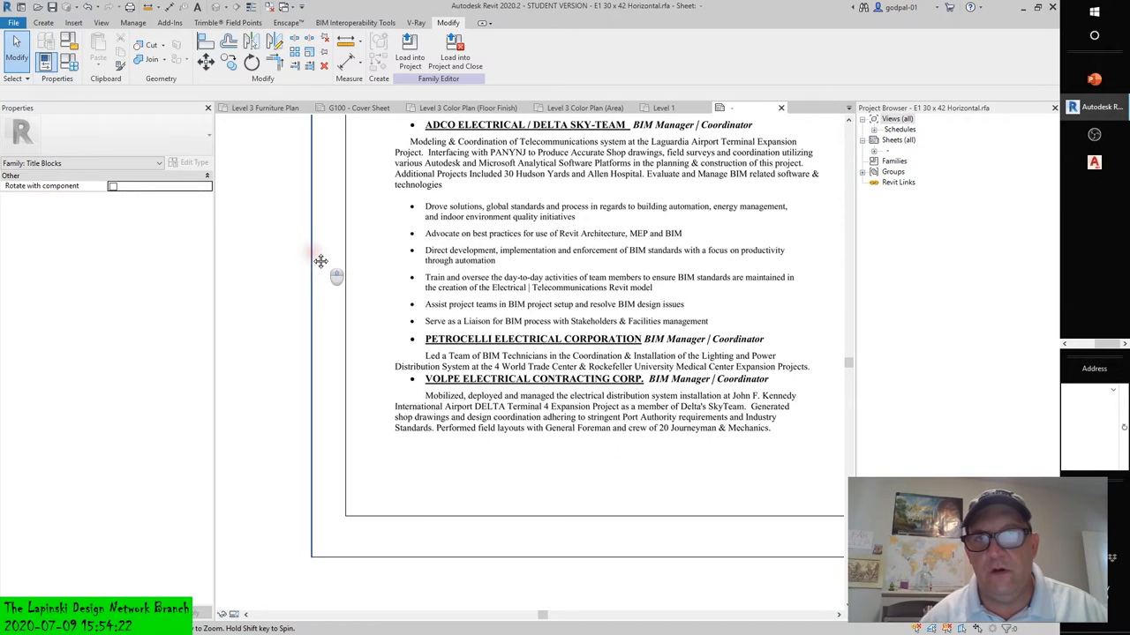
{"action": "mouse_move", "coordinate": [310, 256]}
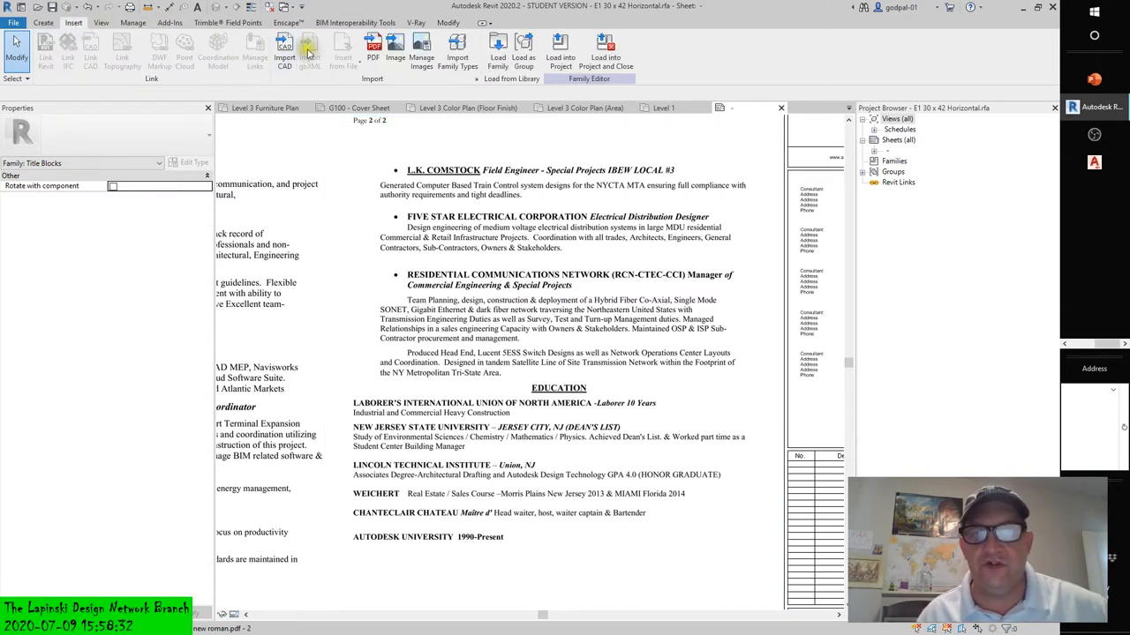
{"action": "mouse_move", "coordinate": [395, 44]}
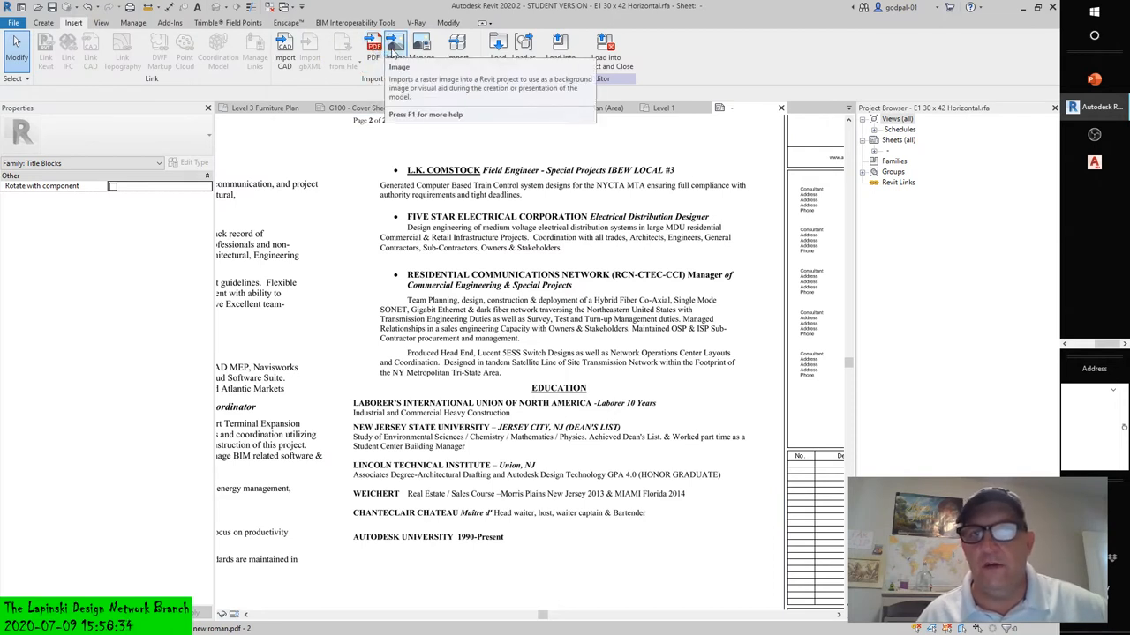